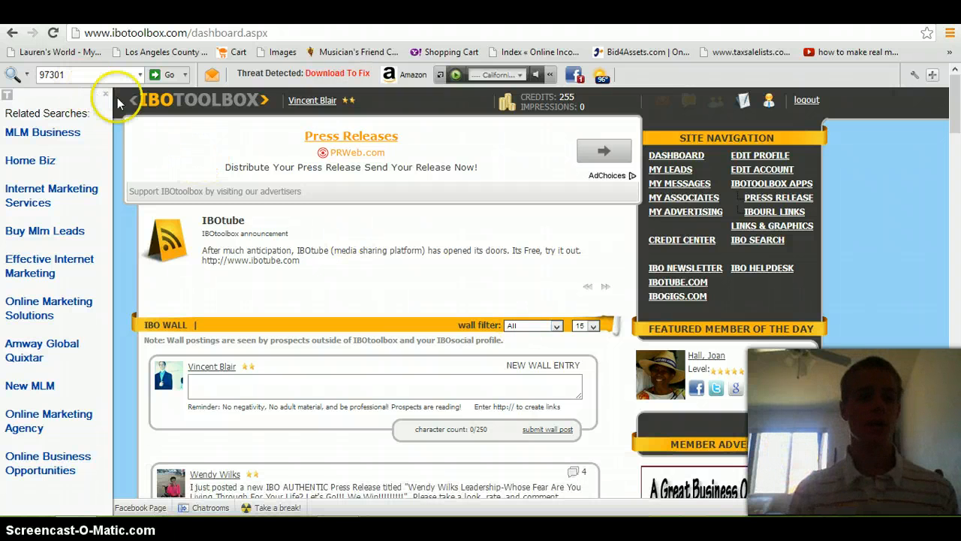
- Close the Related Searches side panel so the full dashboard shows
left_click(117, 102)
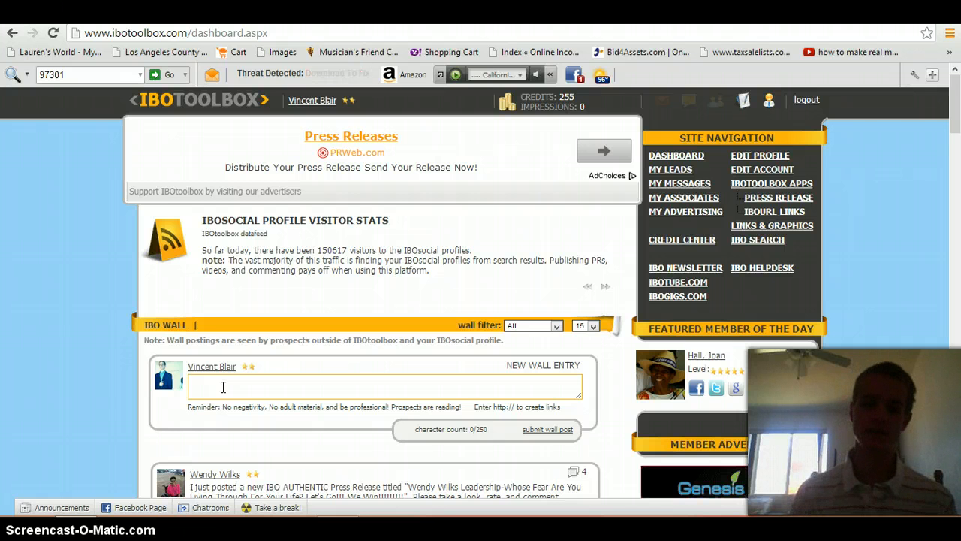
mouse_move(757, 239)
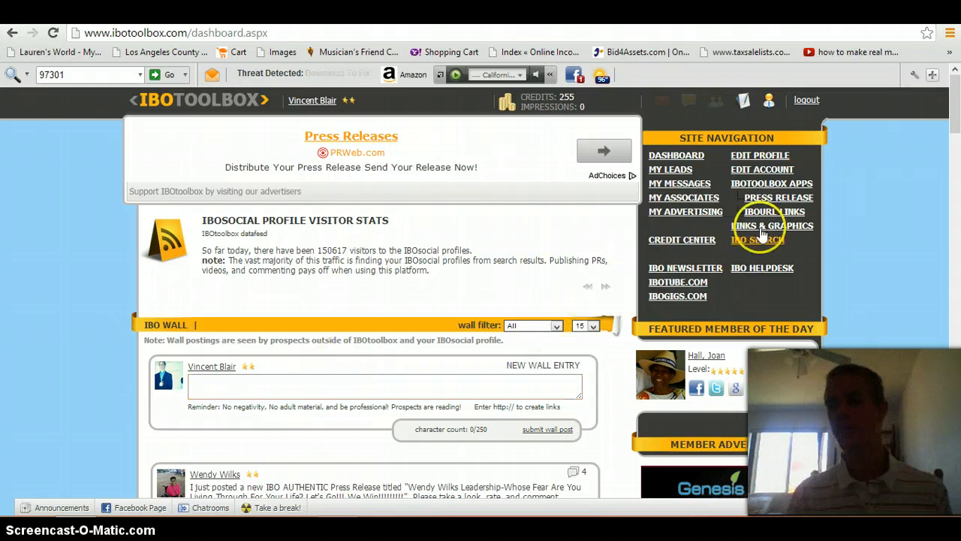
- Scroll the dashboard down to the IBO Wall posts with their likes and comments
scroll("down", 3)
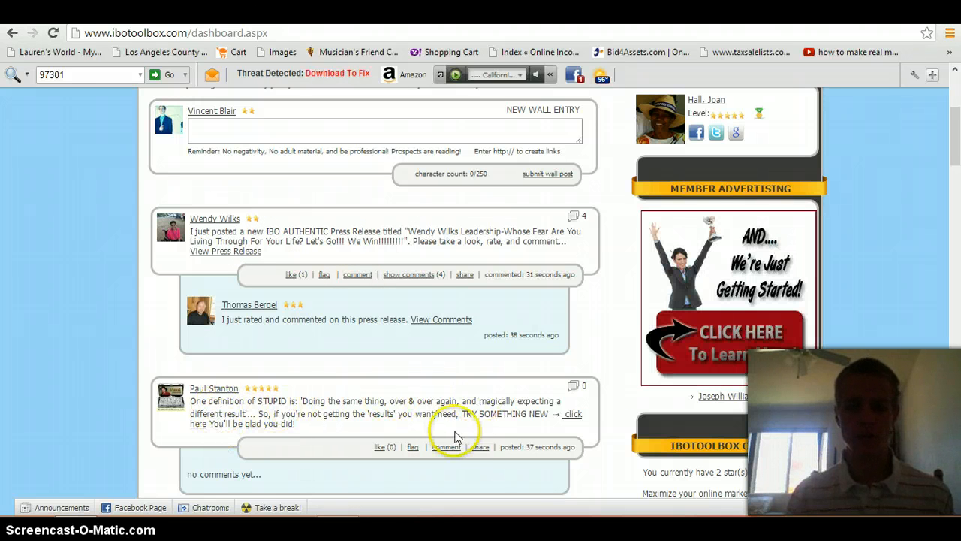
mouse_move(432, 412)
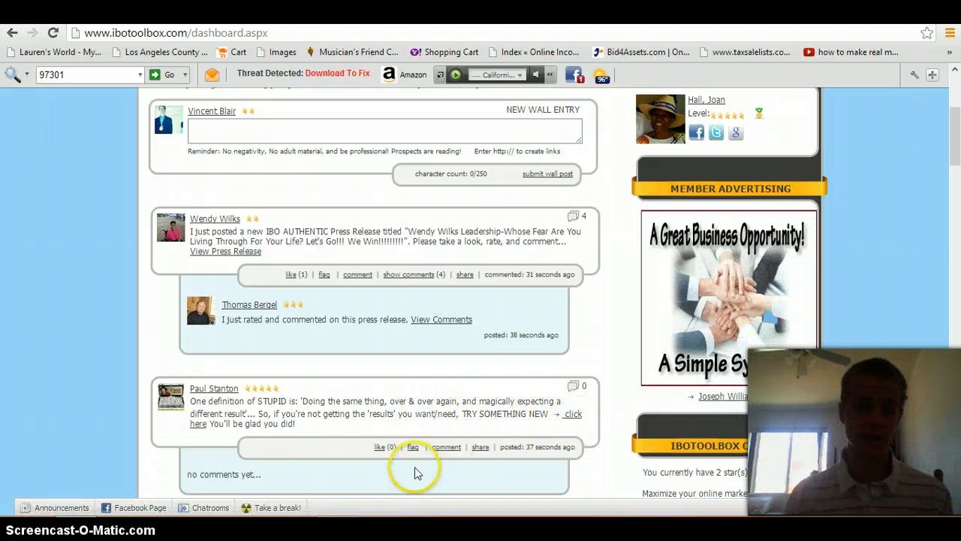
- Reload the dashboard so it returns to the top with the newest wall post
left_click(480, 448)
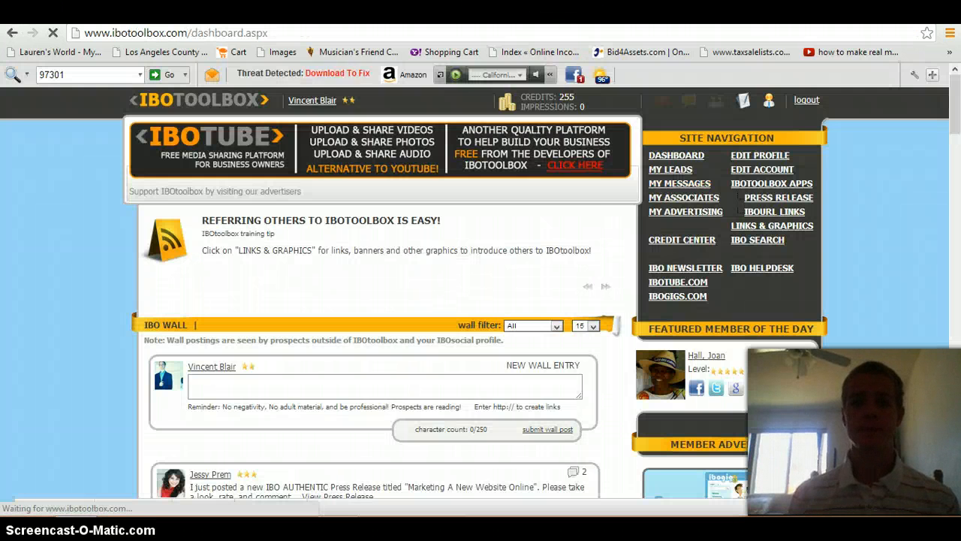
- Go to the My Messages inbox and select the invitation thank-you message
left_click(679, 184)
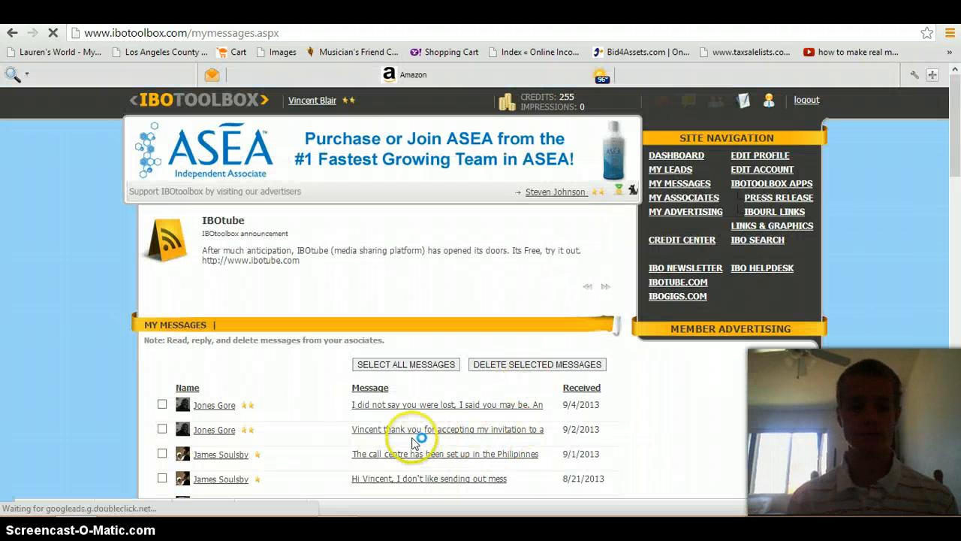
left_click(448, 429)
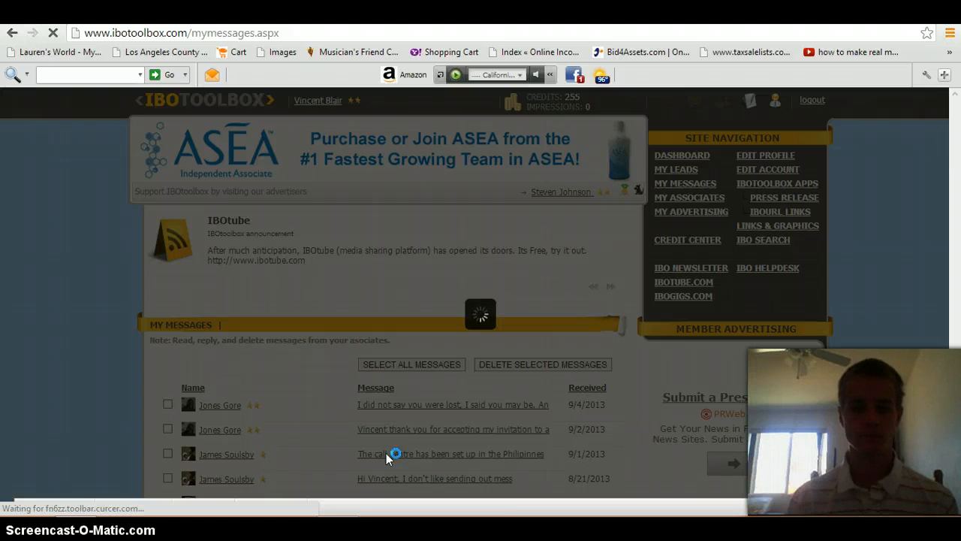
- Read the 9/2/2013 message in the Message Received pop-up
left_click(454, 430)
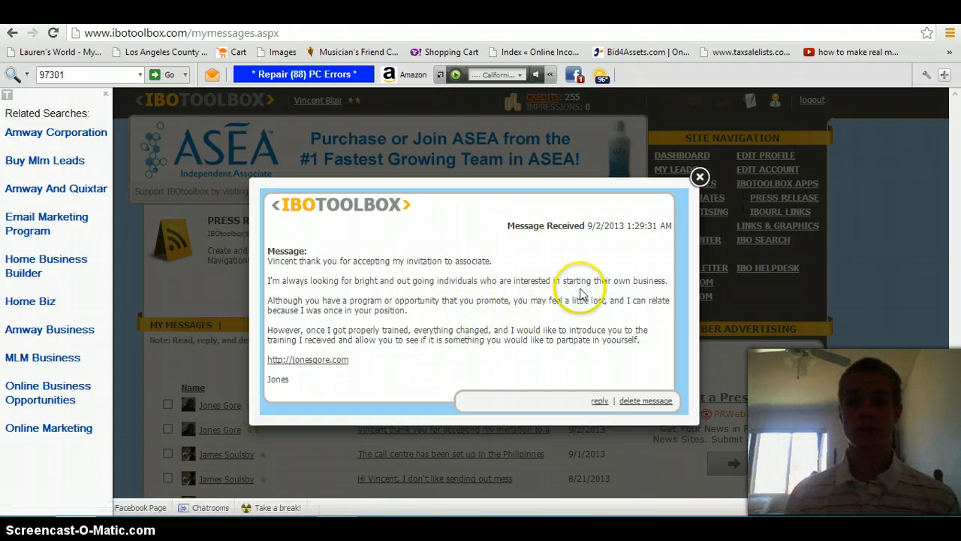
mouse_move(353, 303)
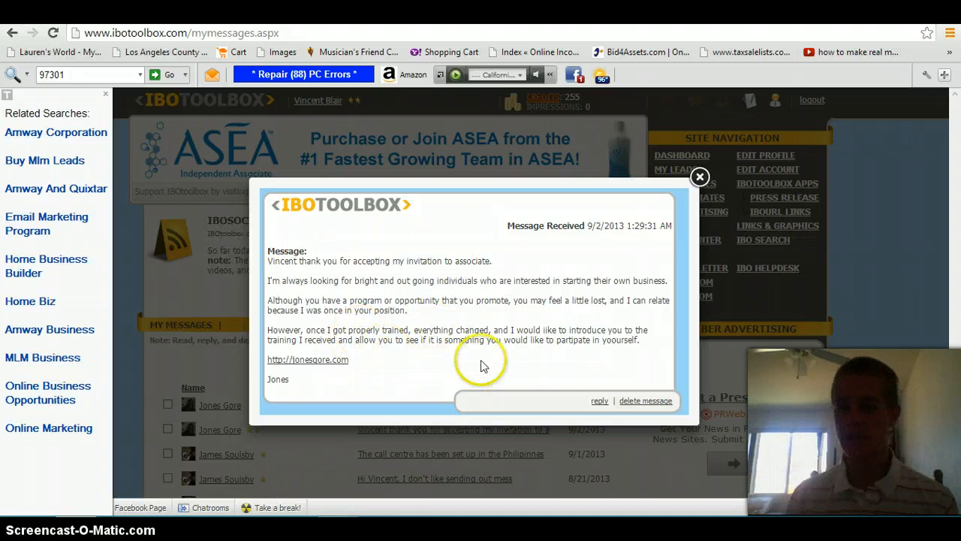
mouse_move(315, 388)
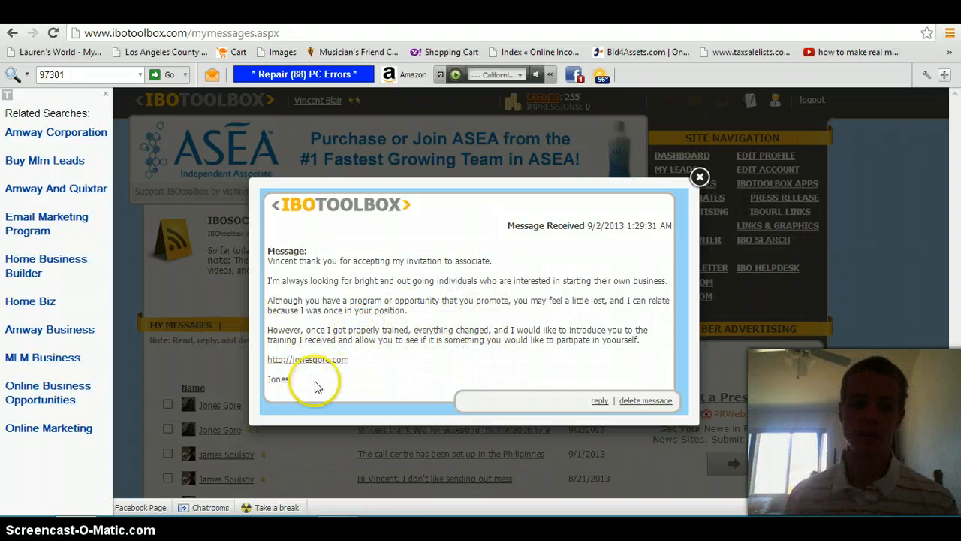
mouse_move(568, 439)
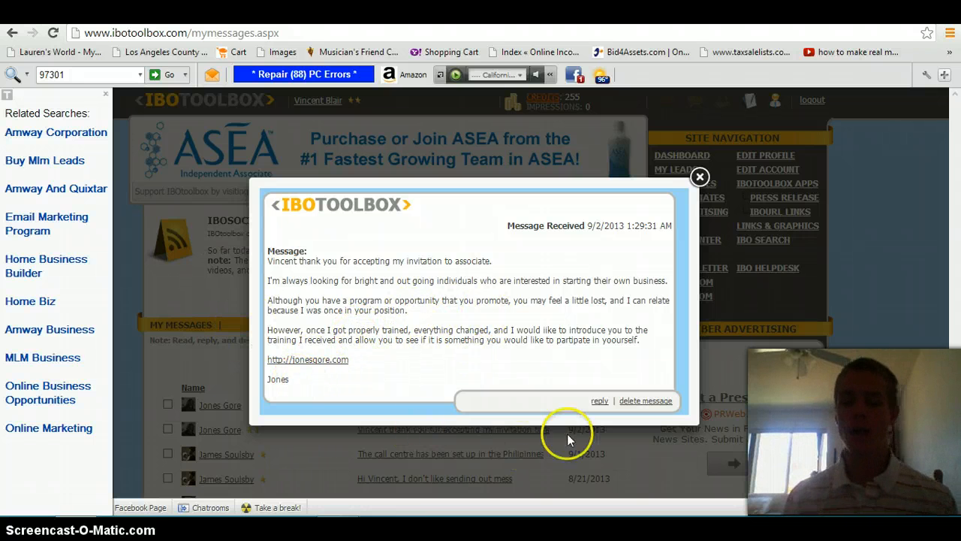
mouse_move(672, 227)
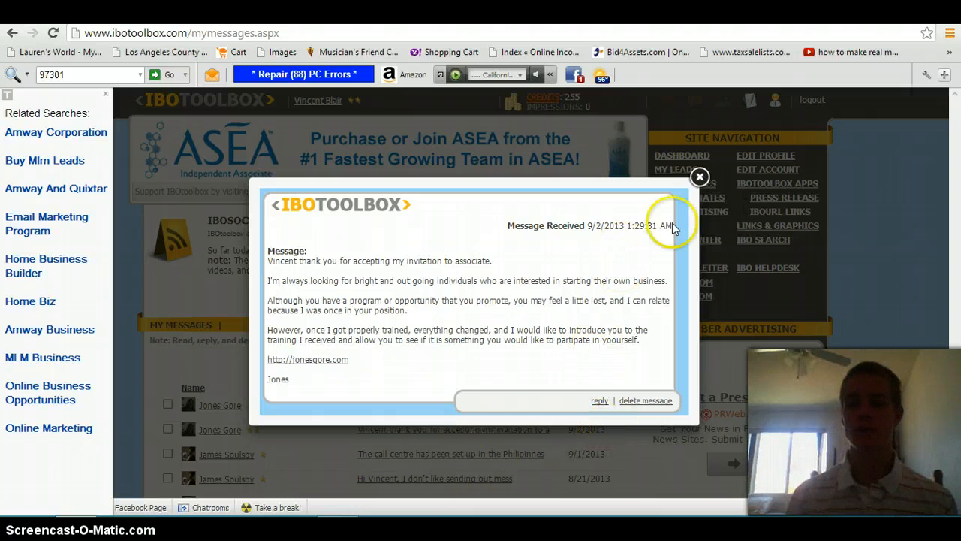
- Close the message pop-up and scroll down the My Messages list
left_click(306, 360)
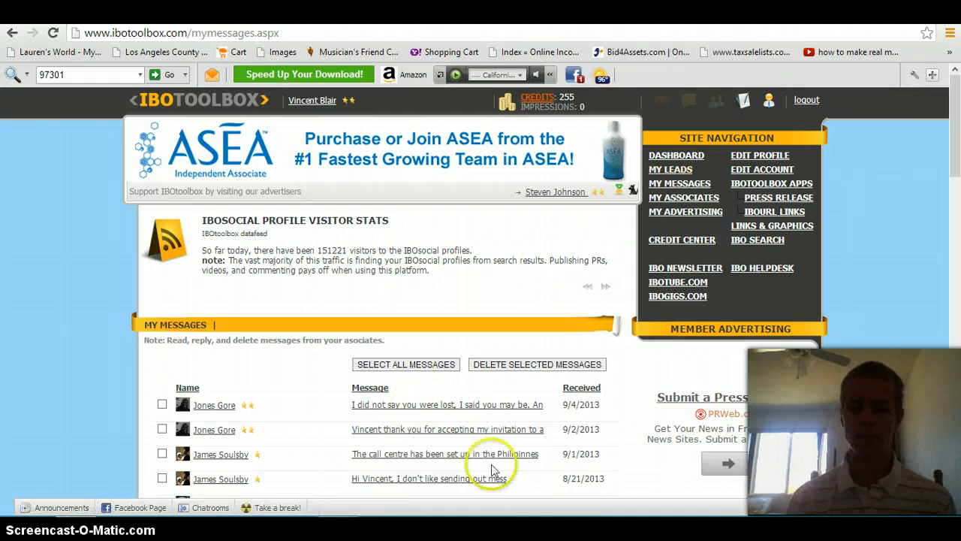
scroll("down", 3)
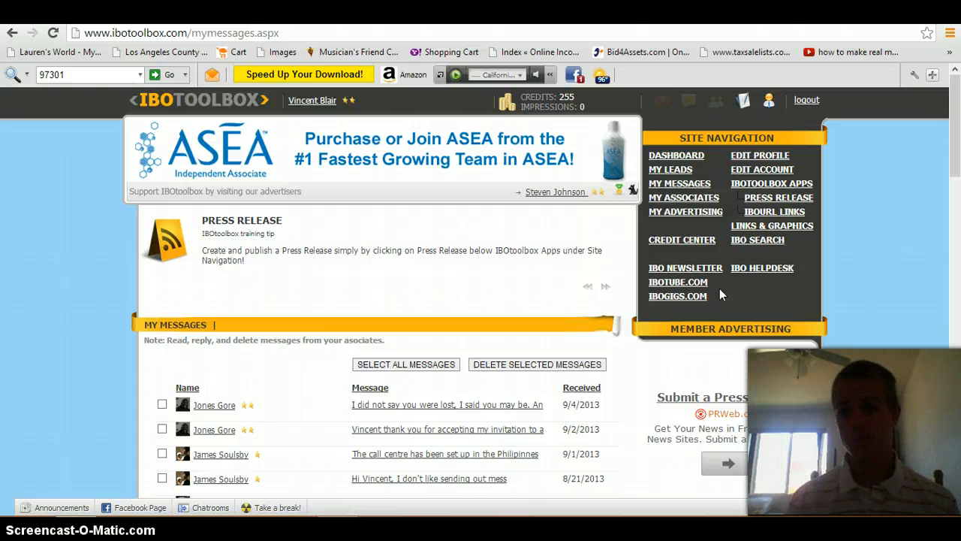
mouse_move(760, 155)
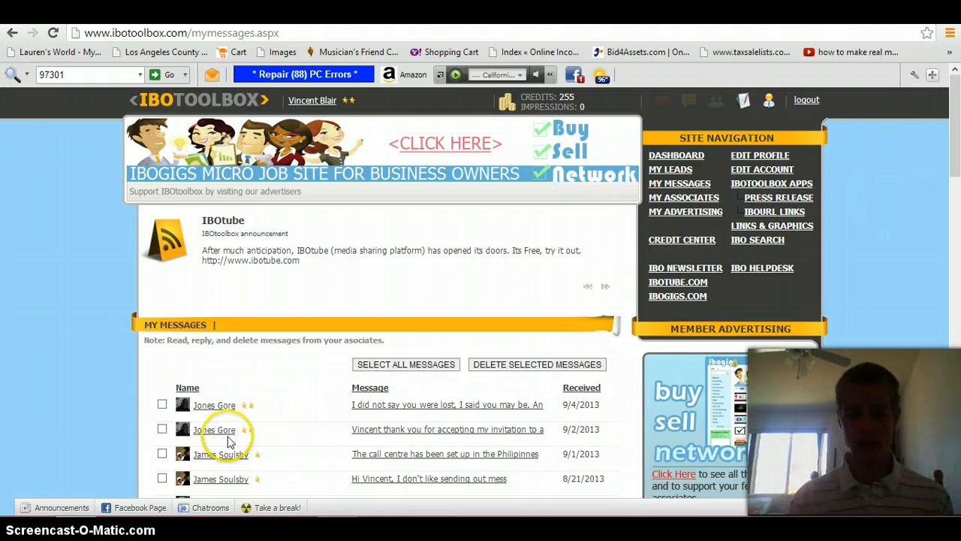
mouse_move(944, 138)
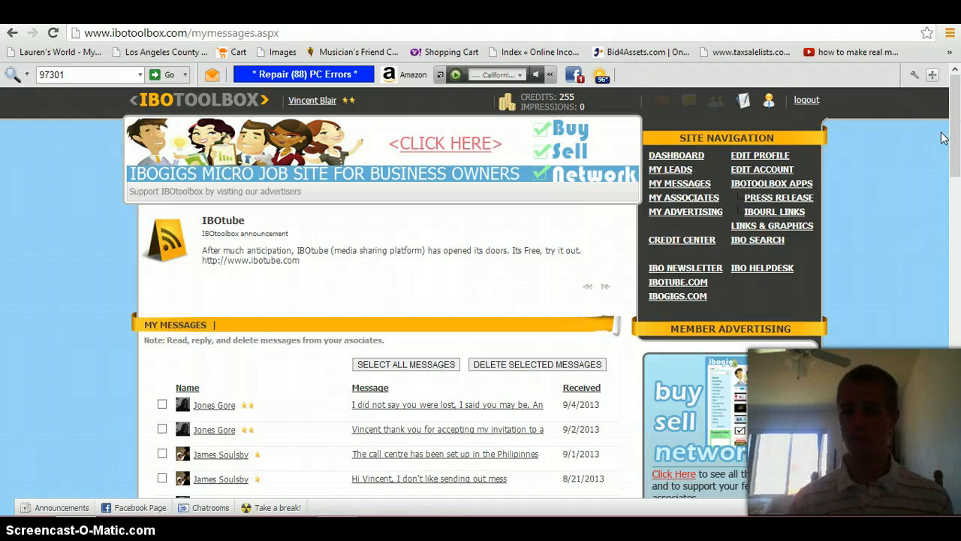